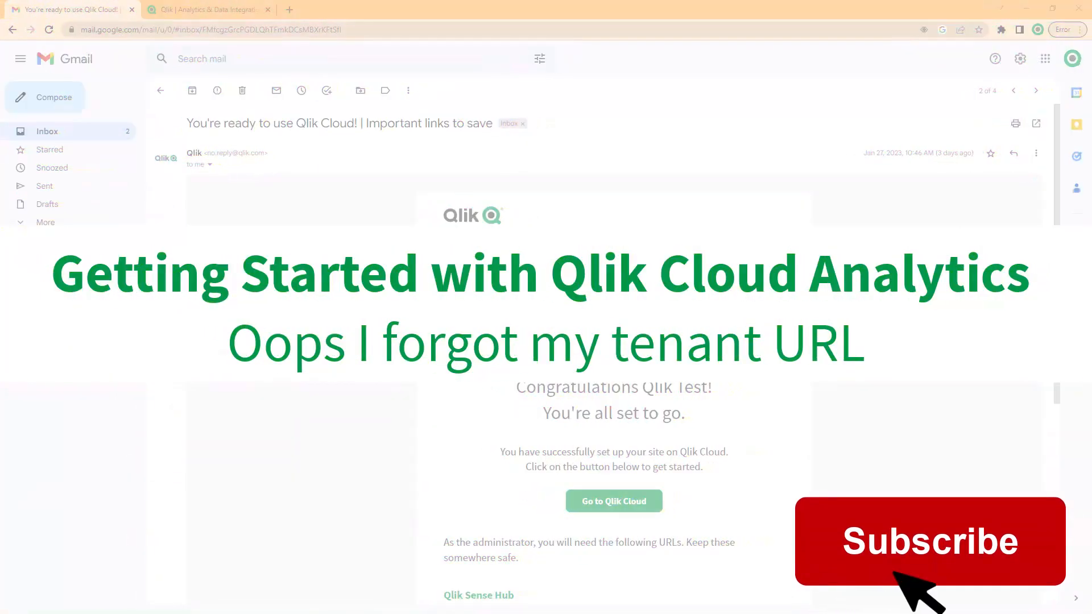
pyautogui.click(929, 541)
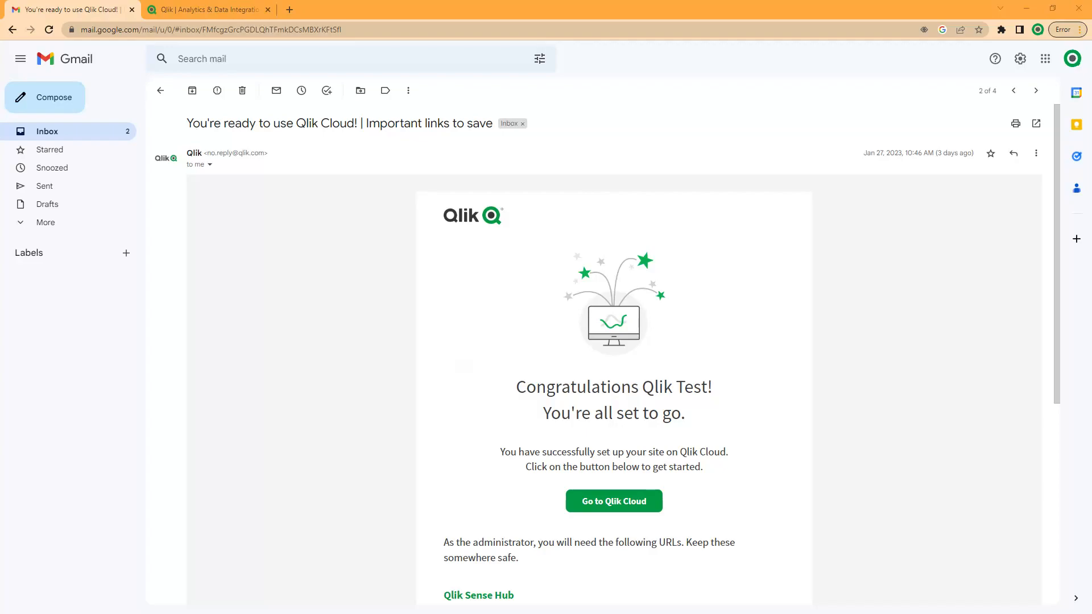
pyautogui.moveTo(274, 366)
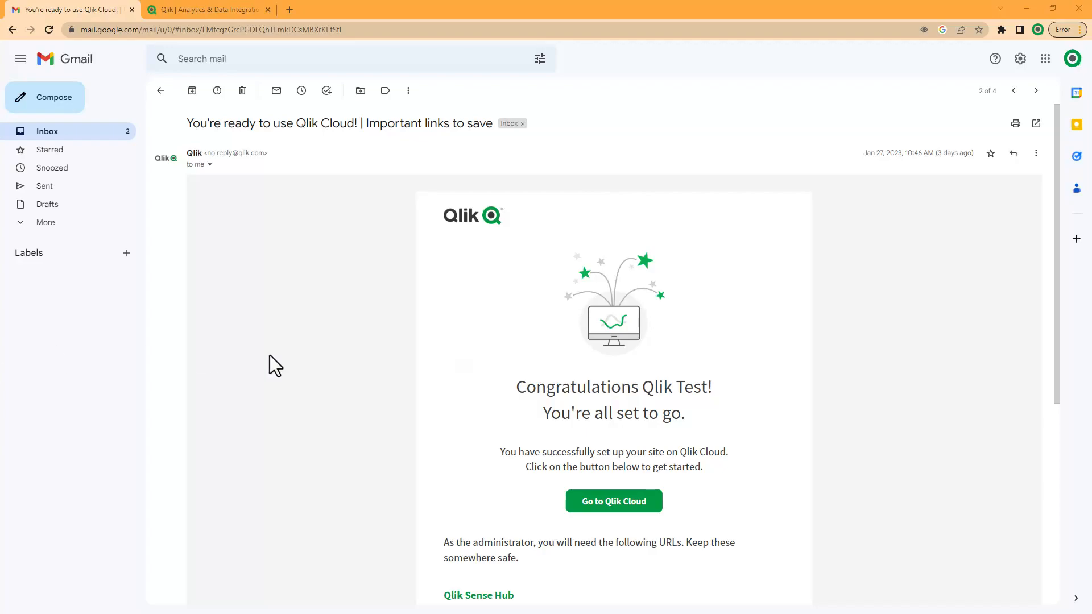
pyautogui.moveTo(375, 375)
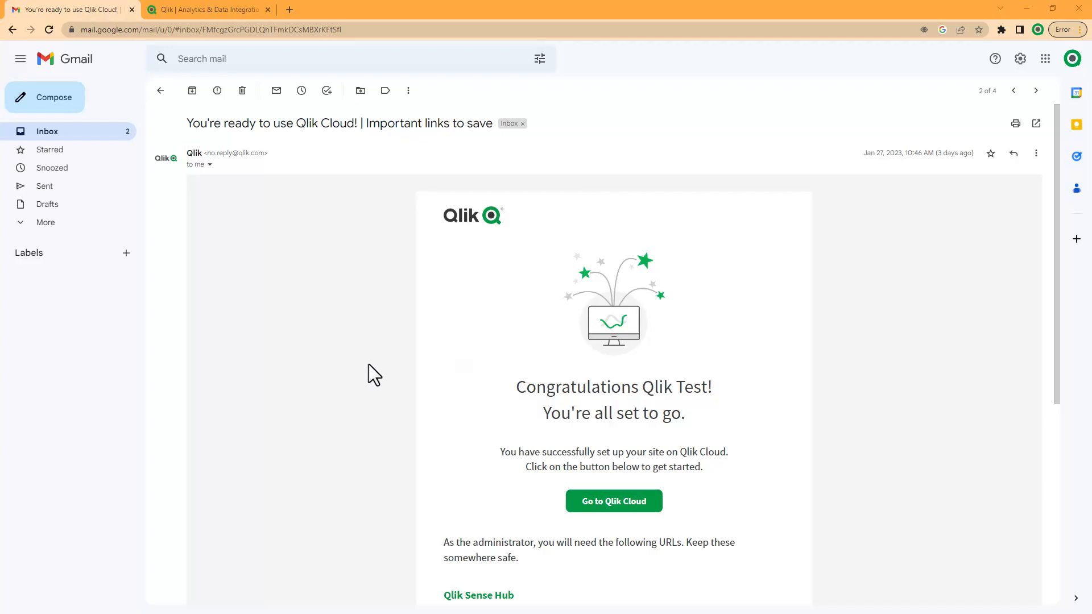
pyautogui.moveTo(270, 174)
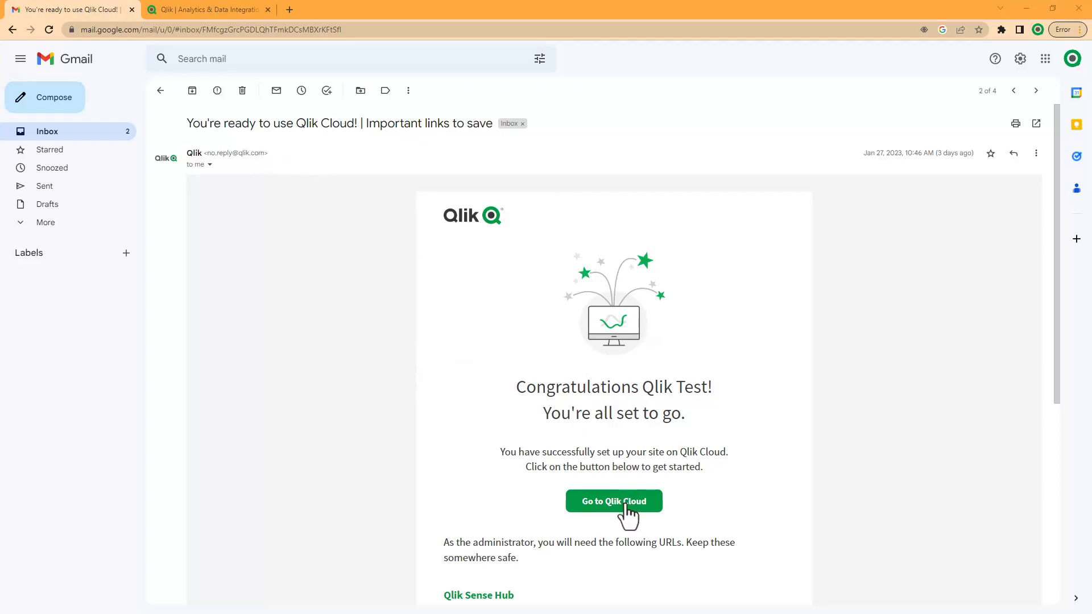
pyautogui.moveTo(614, 501)
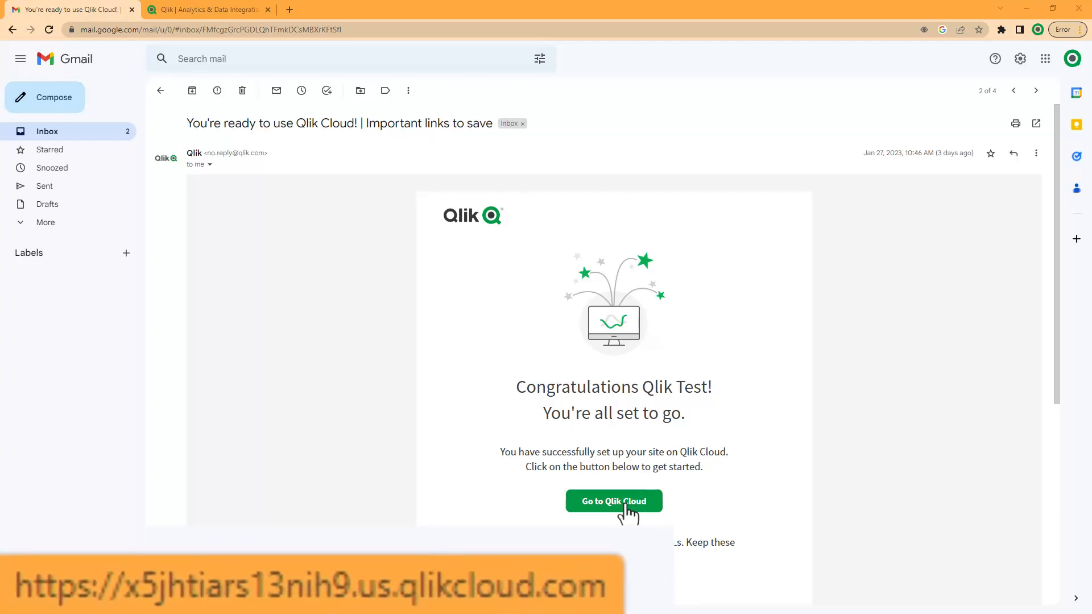
pyautogui.scroll(-3)
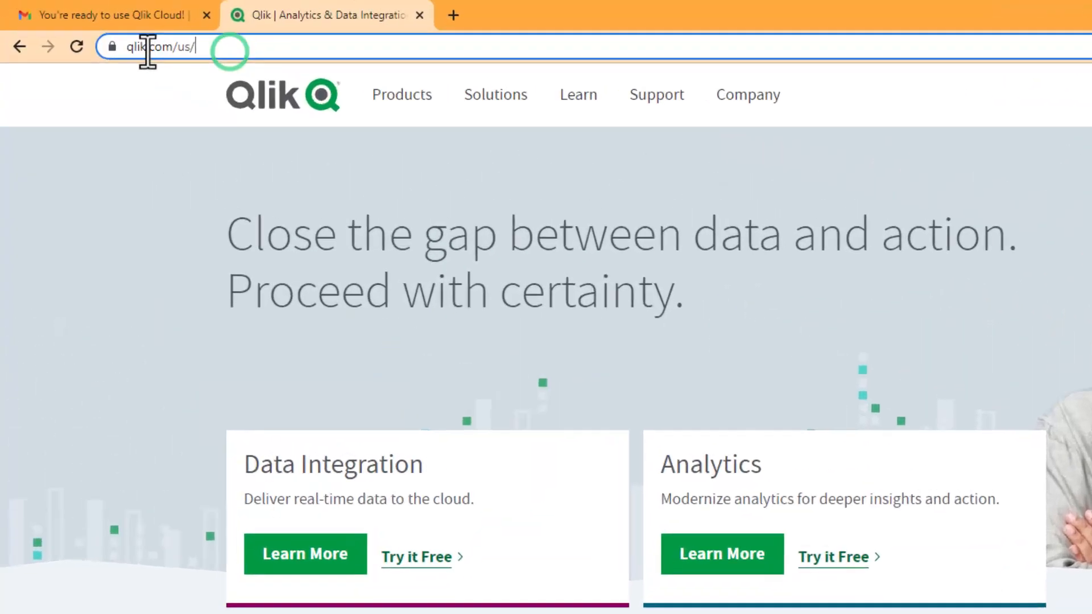
pyautogui.write('https://account.myqlik.qlik.com/')
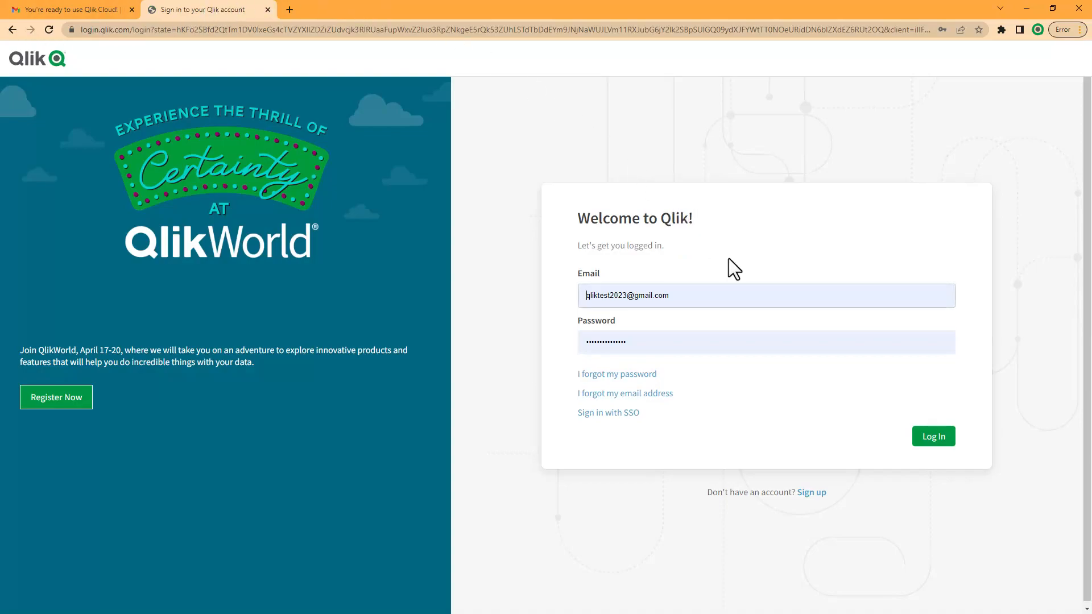
pyautogui.click(934, 437)
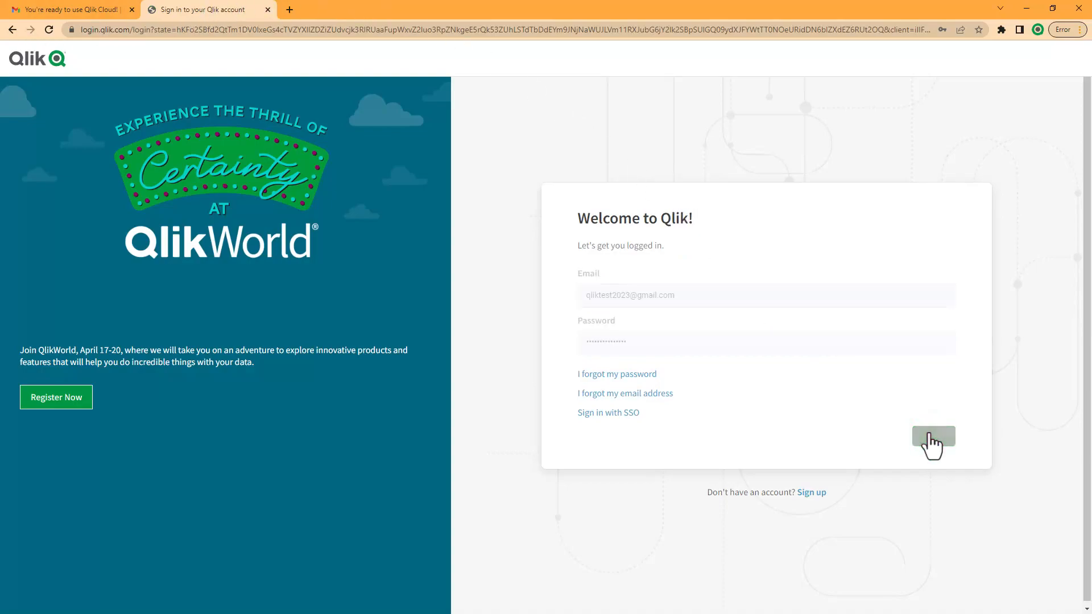
pyautogui.click(934, 440)
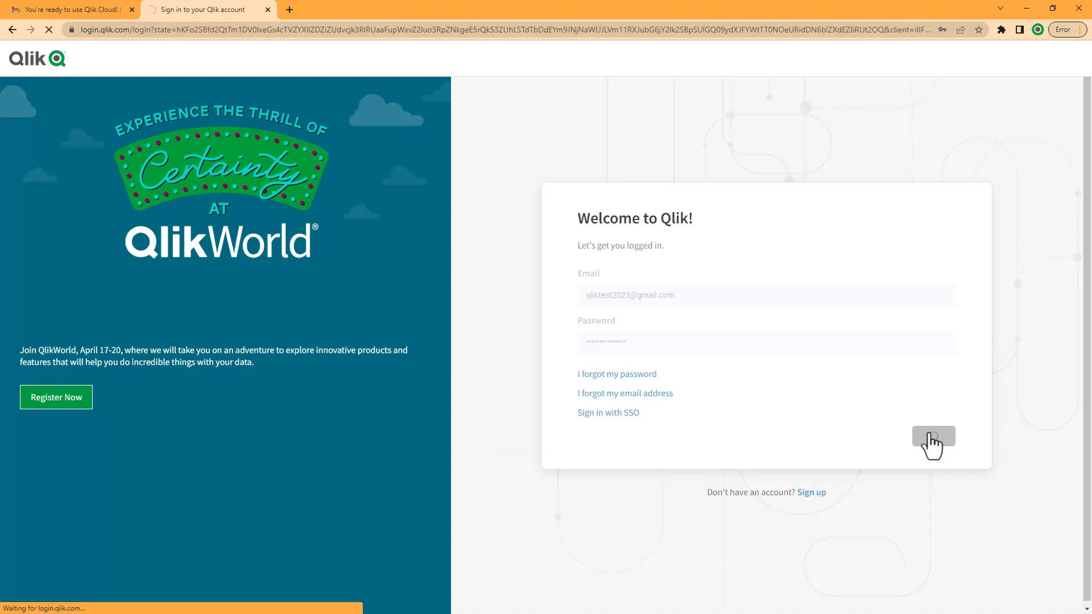
pyautogui.click(933, 441)
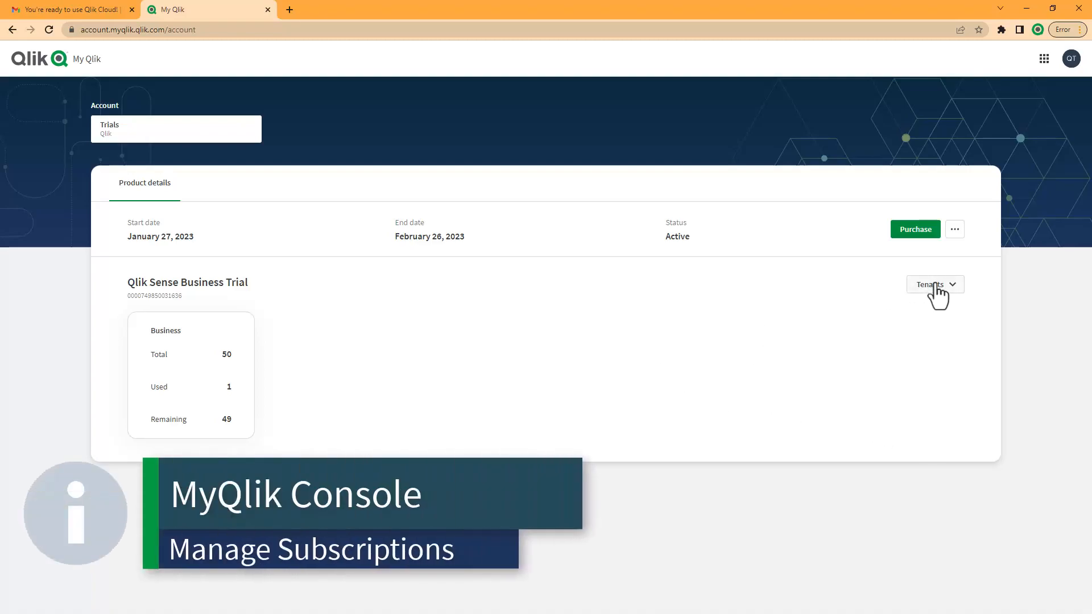
# Step: Show the Qlik Sense Business Trial's tenants list on the MyQlik account page
pyautogui.click(934, 284)
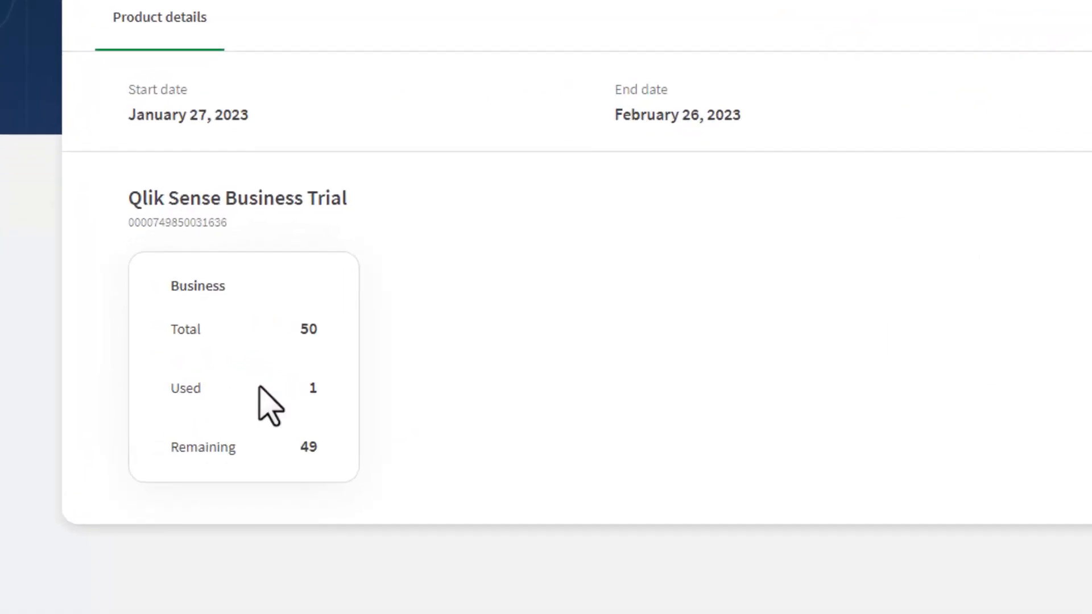
pyautogui.scroll(-3)
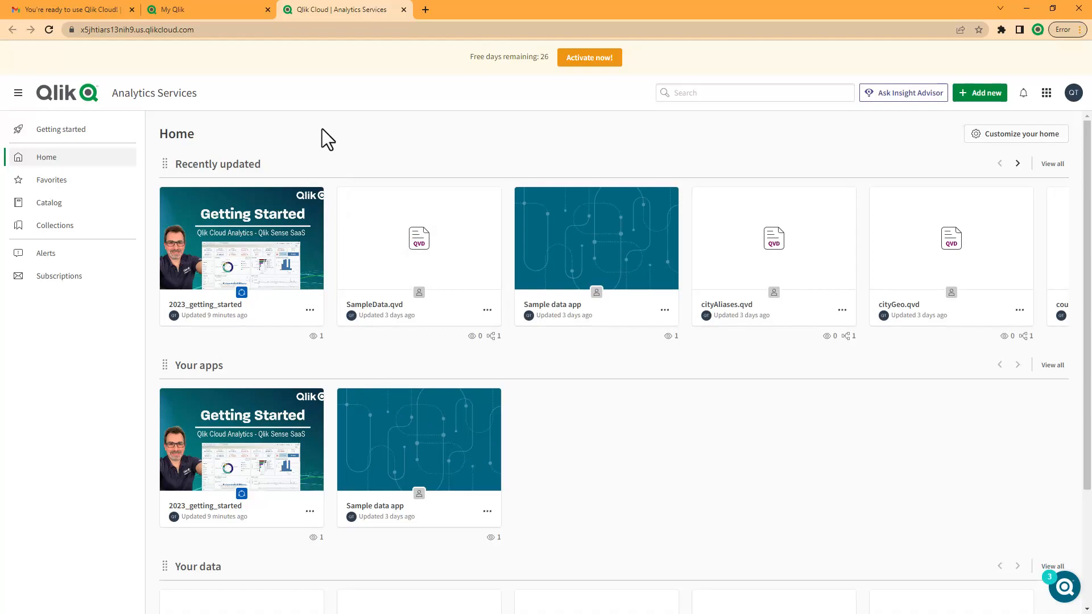
pyautogui.moveTo(143, 181)
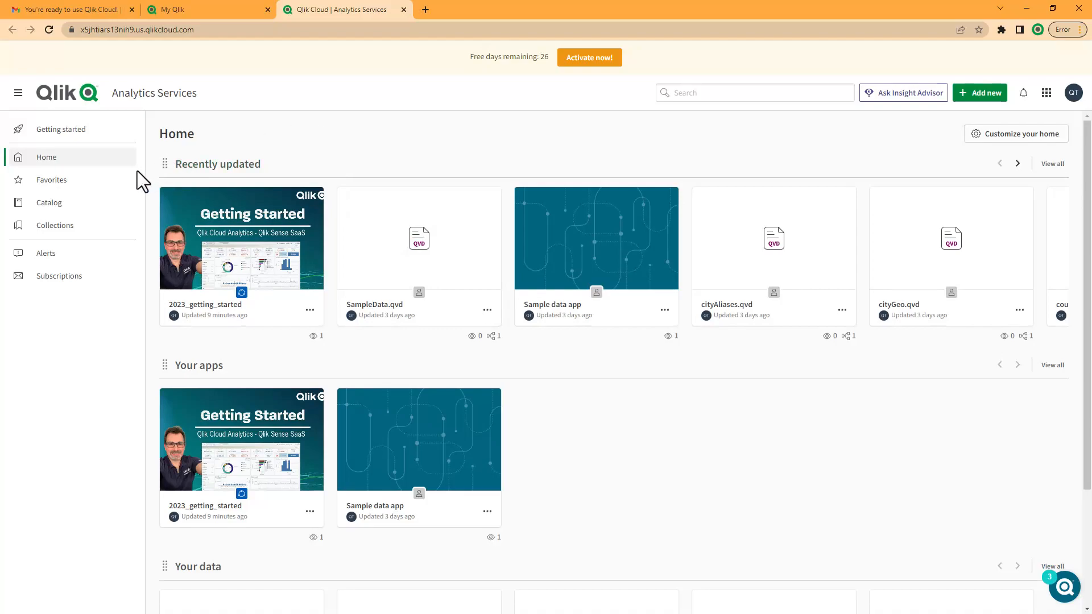
pyautogui.moveTo(397, 190)
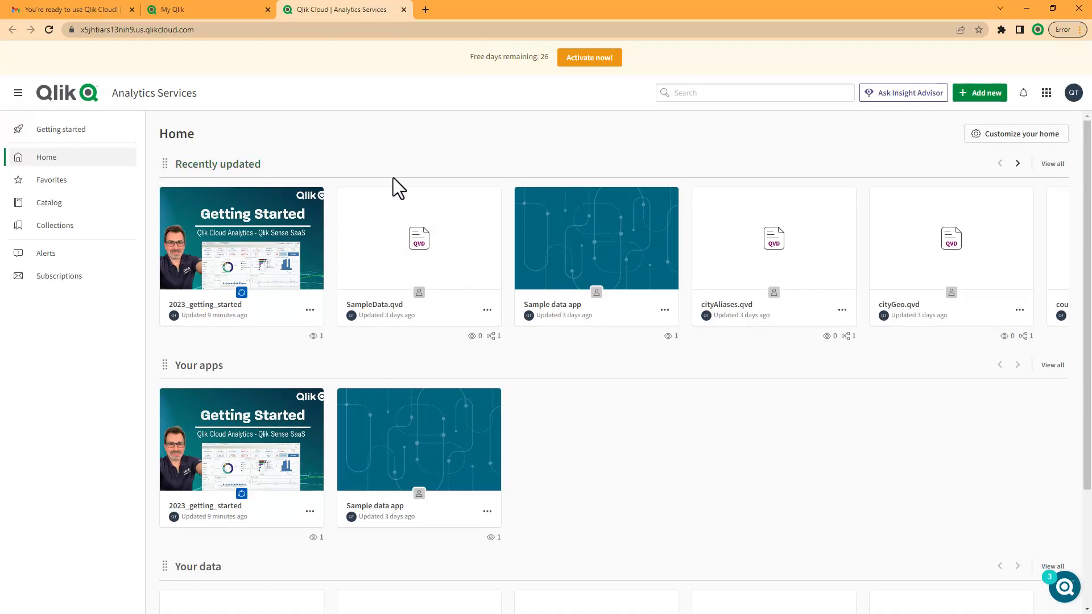
# Step: Open the Connect & Learn panel from the Analytics Services home page
pyautogui.click(1065, 587)
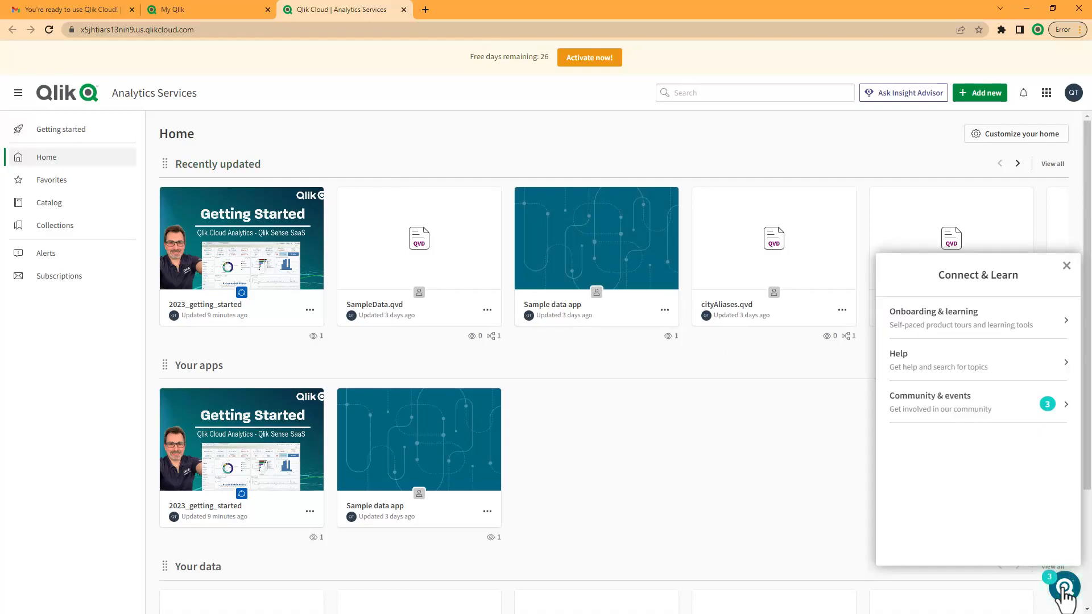
pyautogui.moveTo(971, 331)
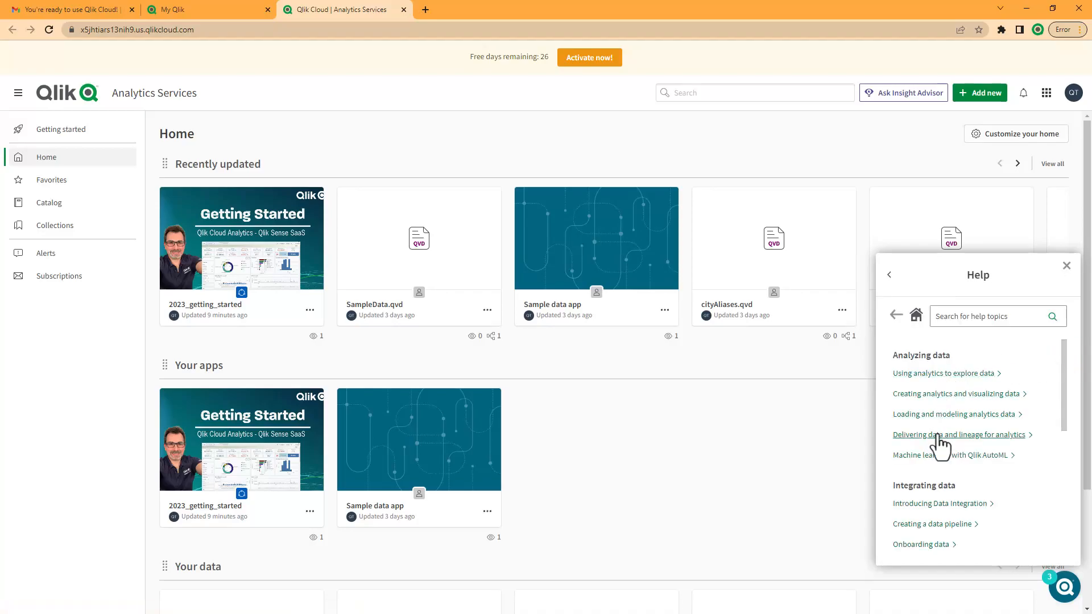
# Step: Return from Help to Onboarding & learning and choose Tour of the hub
pyautogui.click(890, 274)
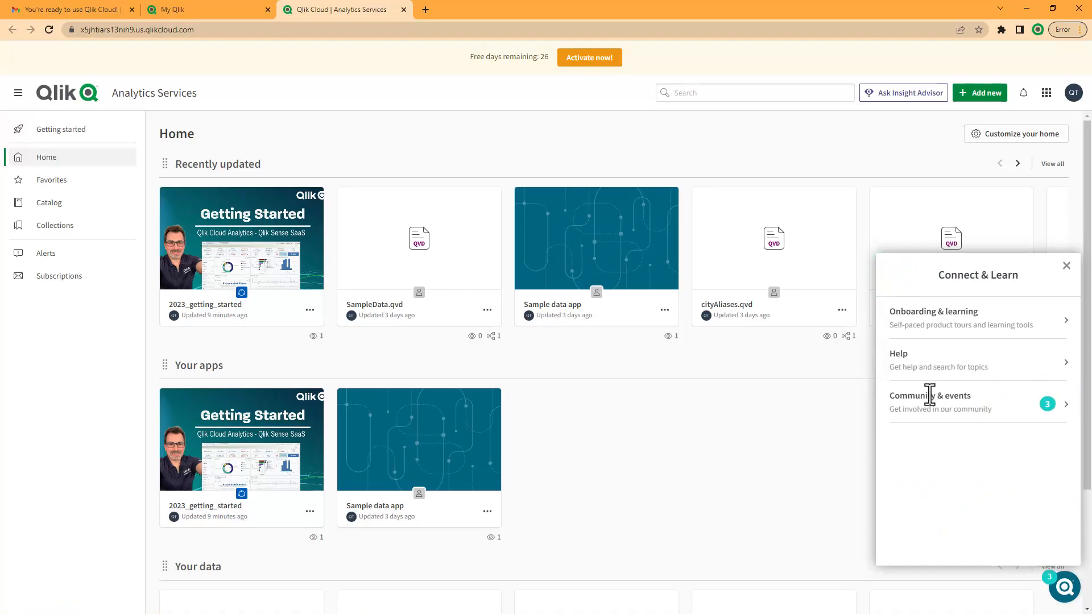
pyautogui.moveTo(1071, 331)
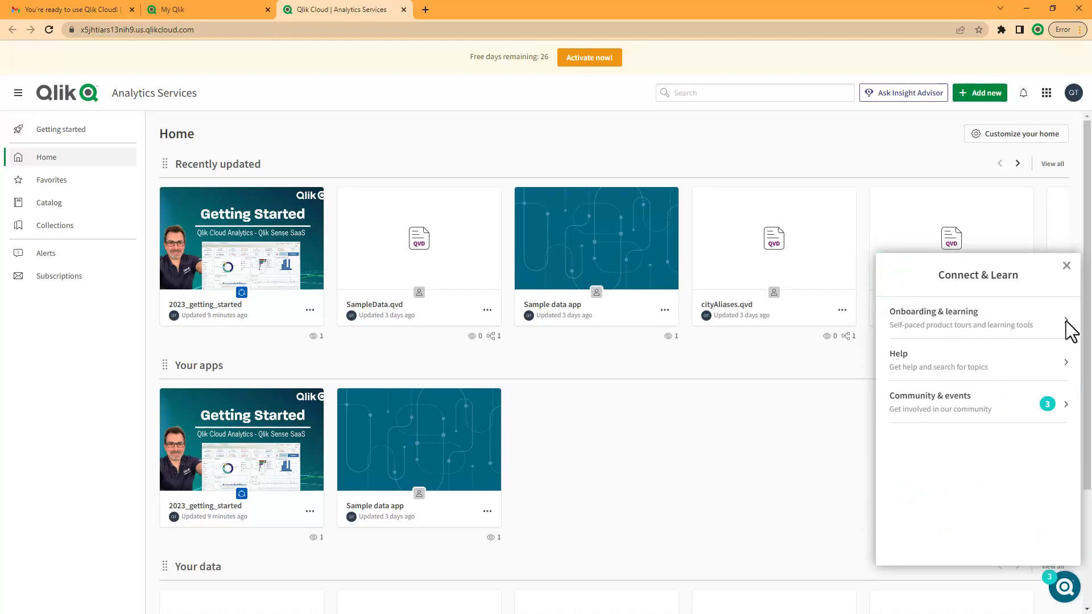
pyautogui.click(934, 311)
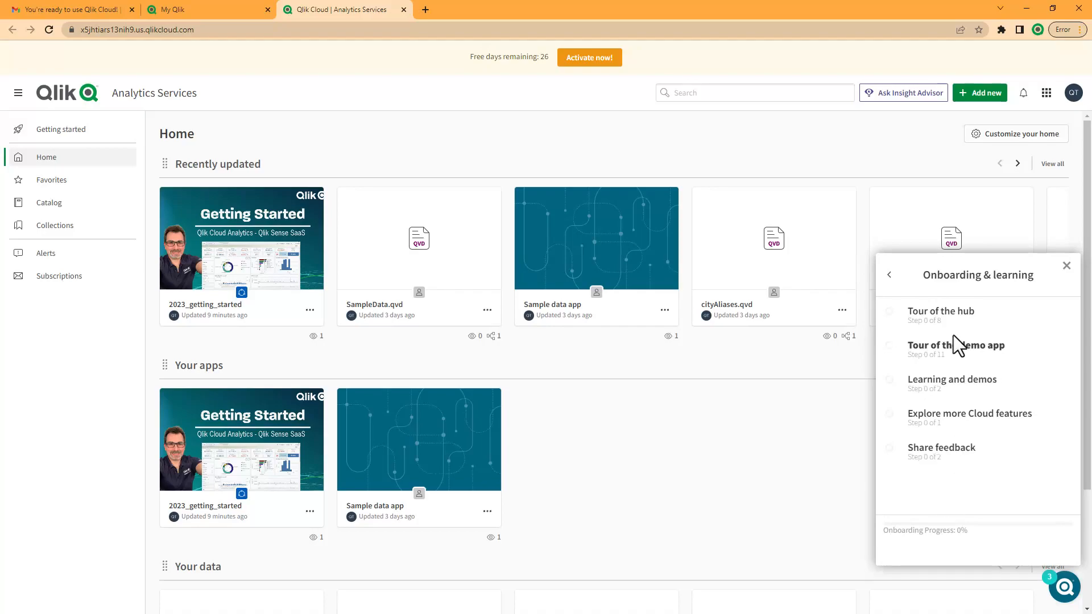
pyautogui.moveTo(960, 315)
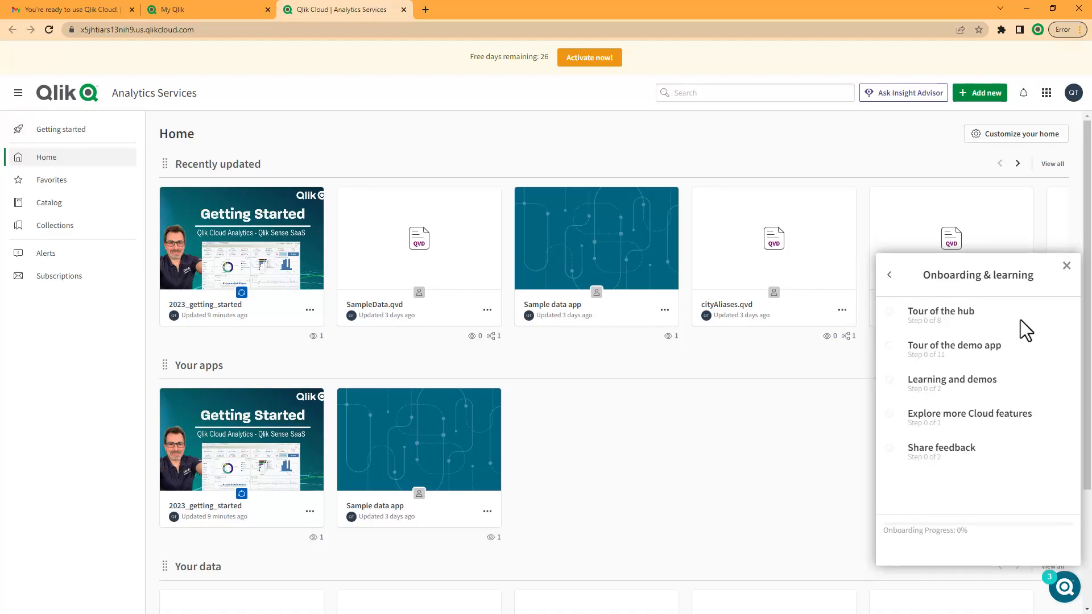
pyautogui.click(941, 312)
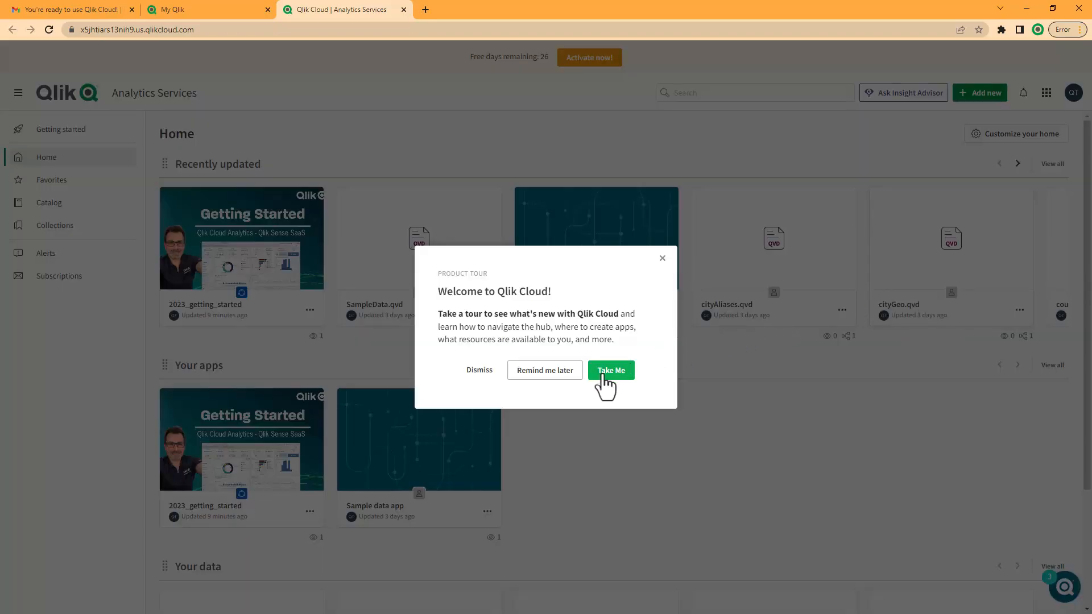
# Step: Accept the Welcome to Qlik Cloud tour and advance to the sharing-content step
pyautogui.click(611, 370)
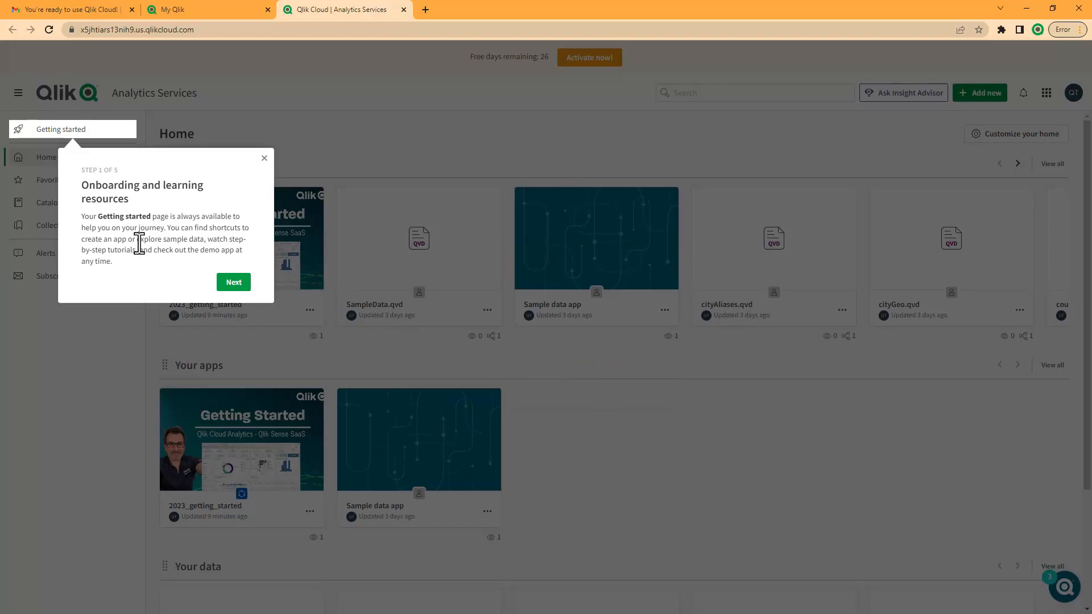
pyautogui.click(233, 282)
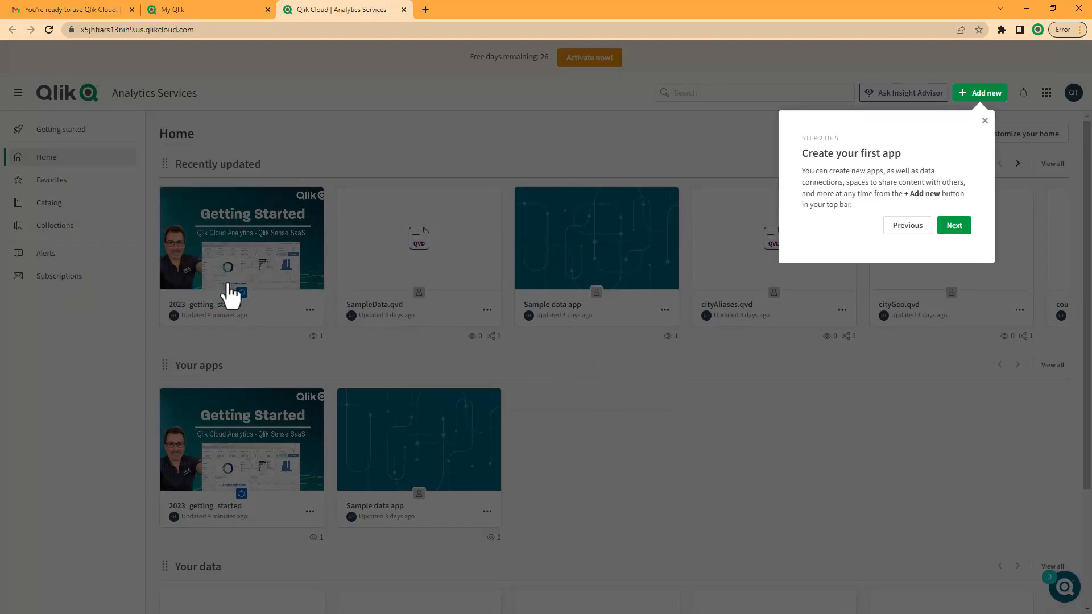
pyautogui.click(953, 225)
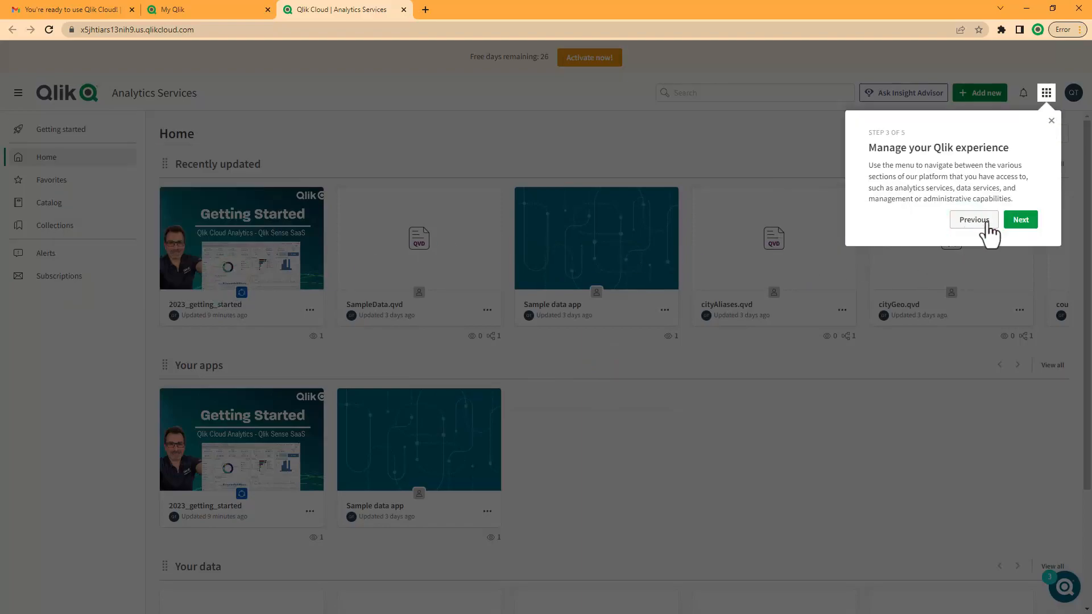
pyautogui.click(1020, 219)
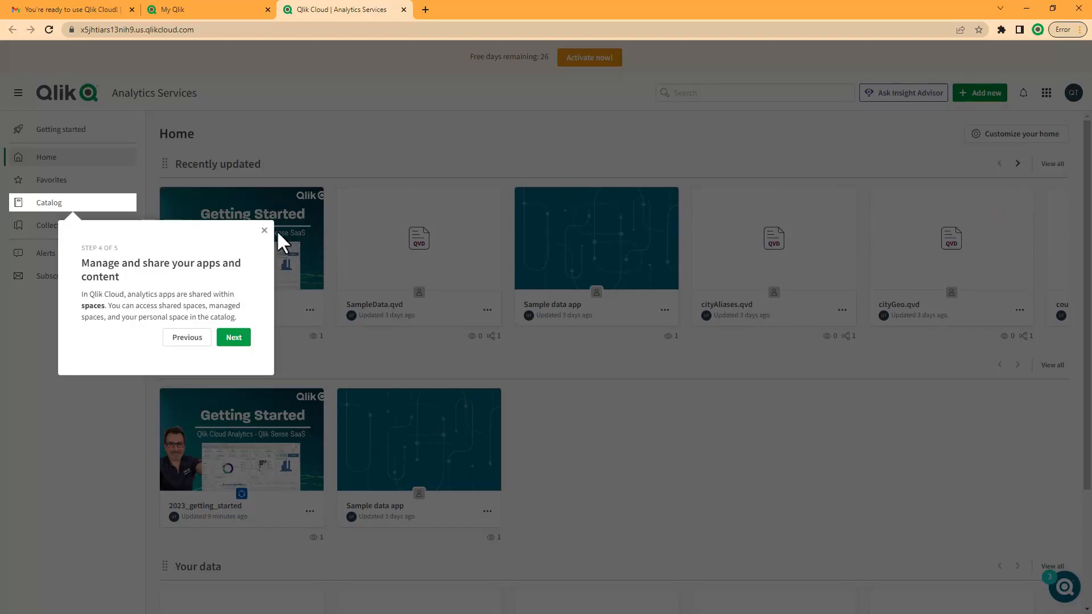